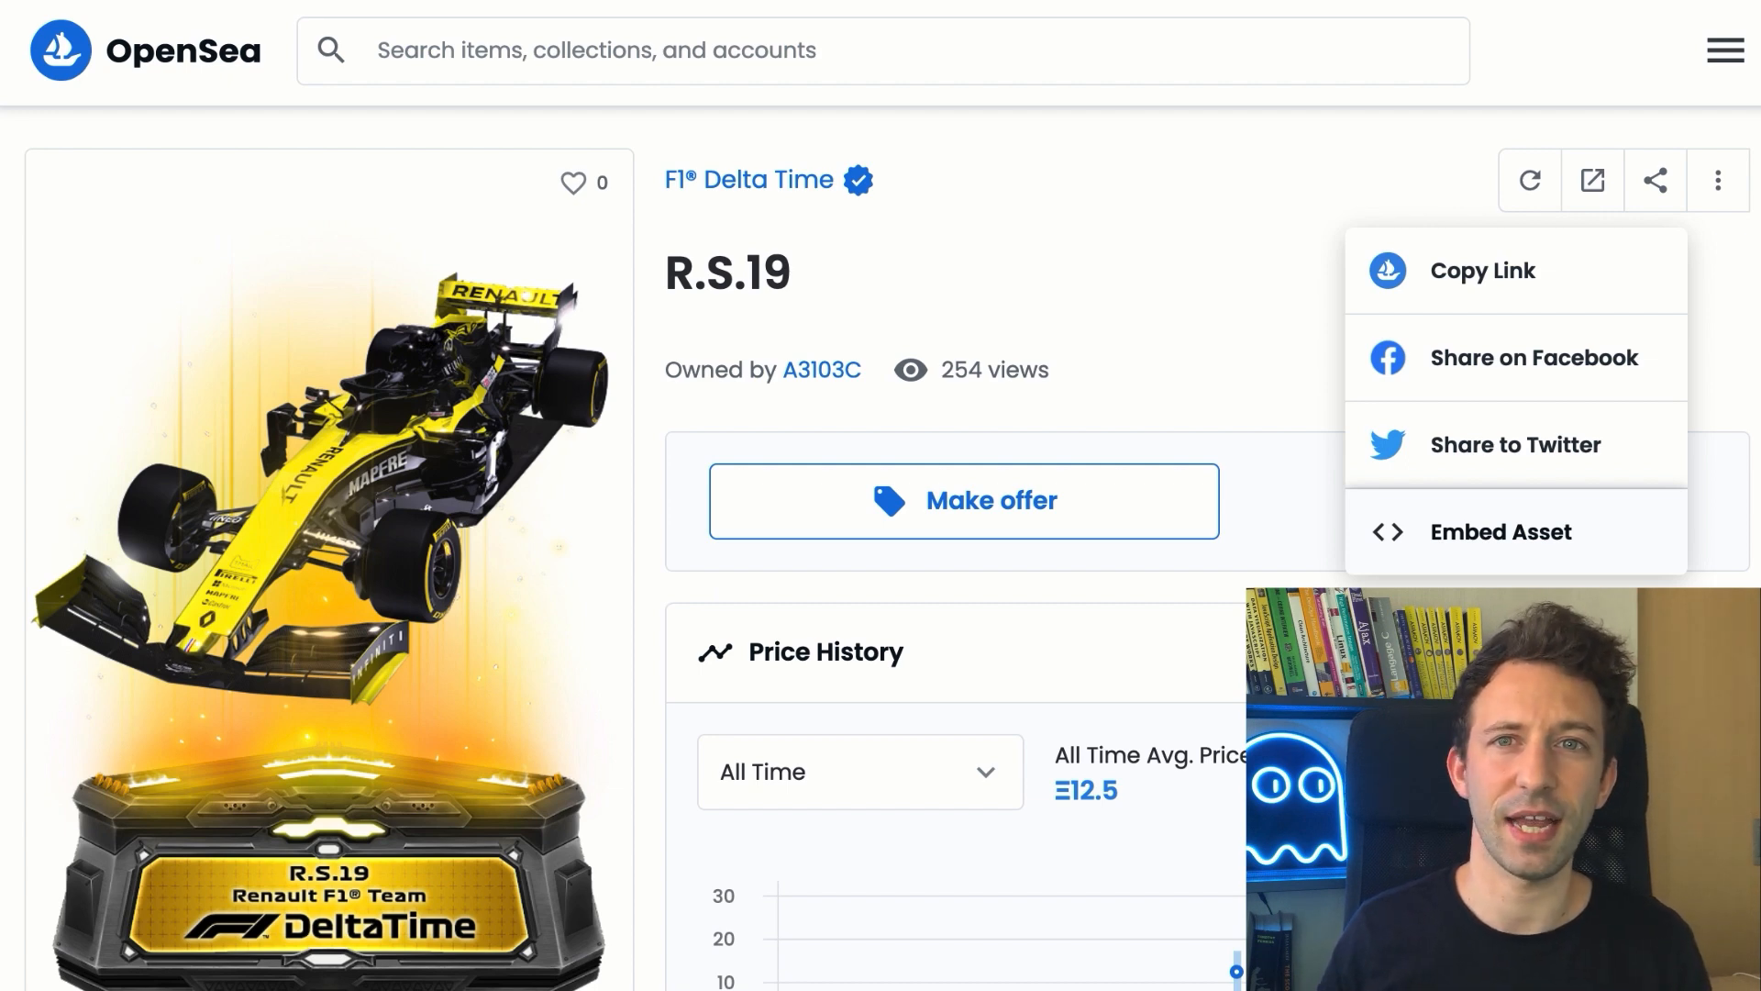
- Choose Embed Asset from the R.S.19 F1® Delta Time asset's share menu
click(1500, 531)
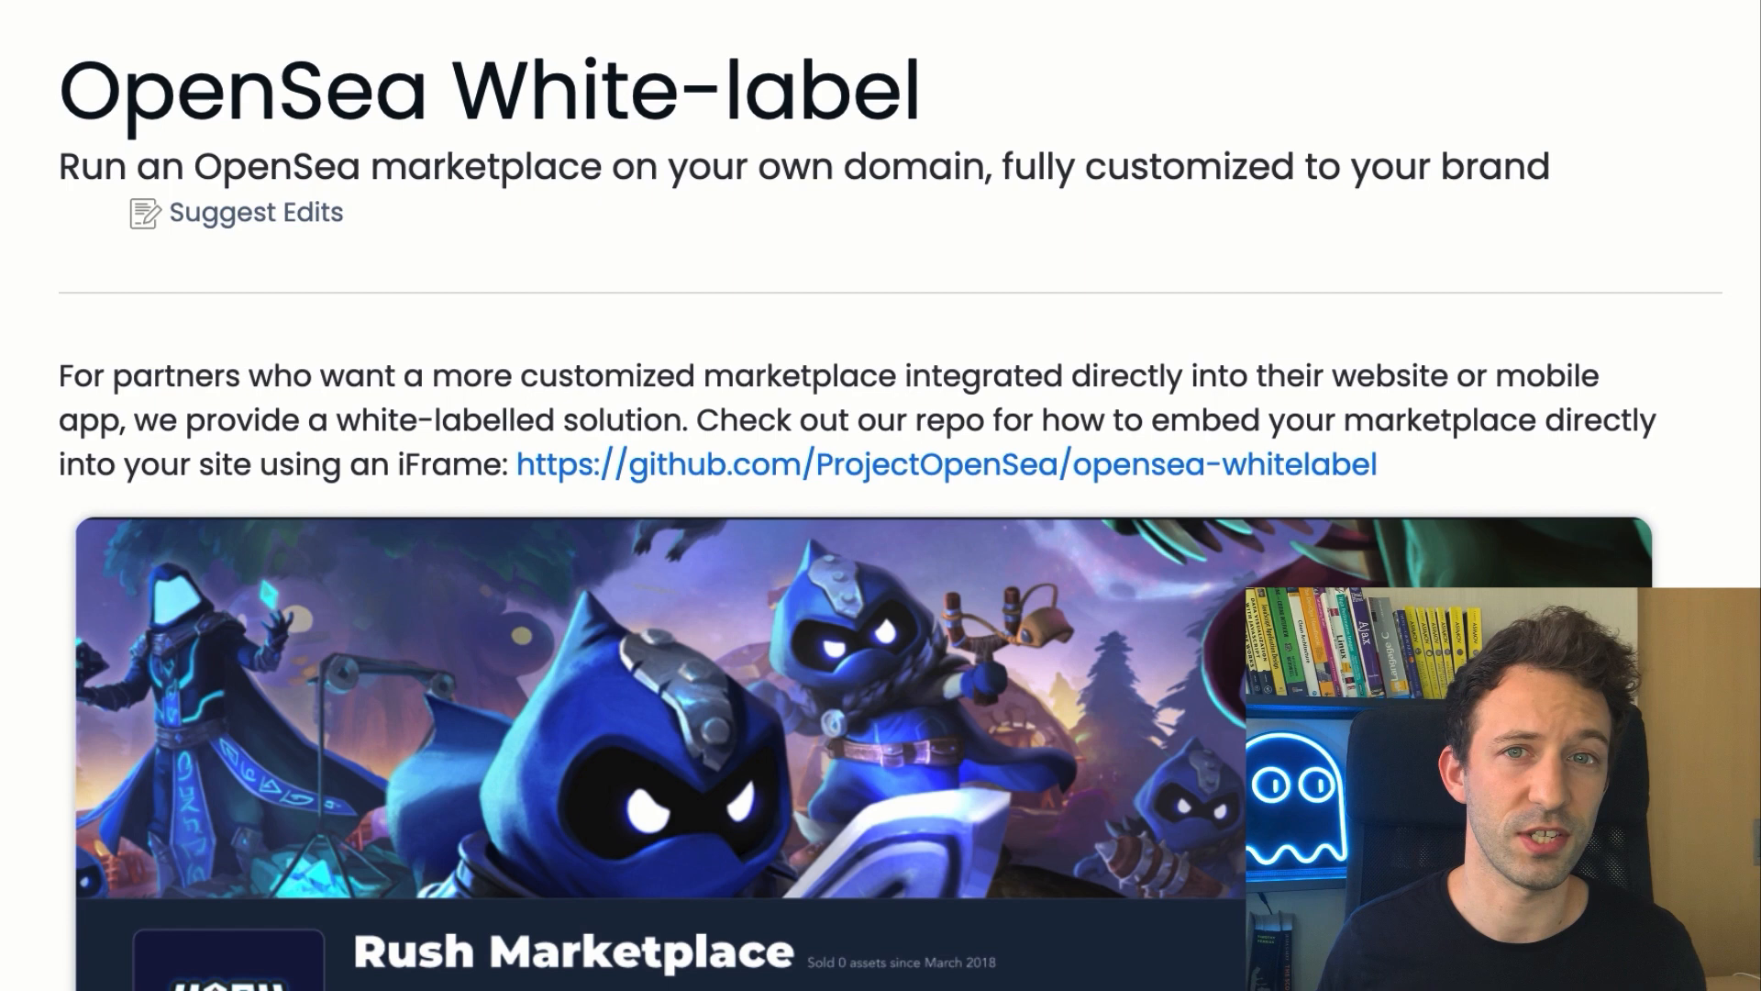
- Scroll the White-label page past customization to the custom ERC20 economics section
scroll(down, 3)
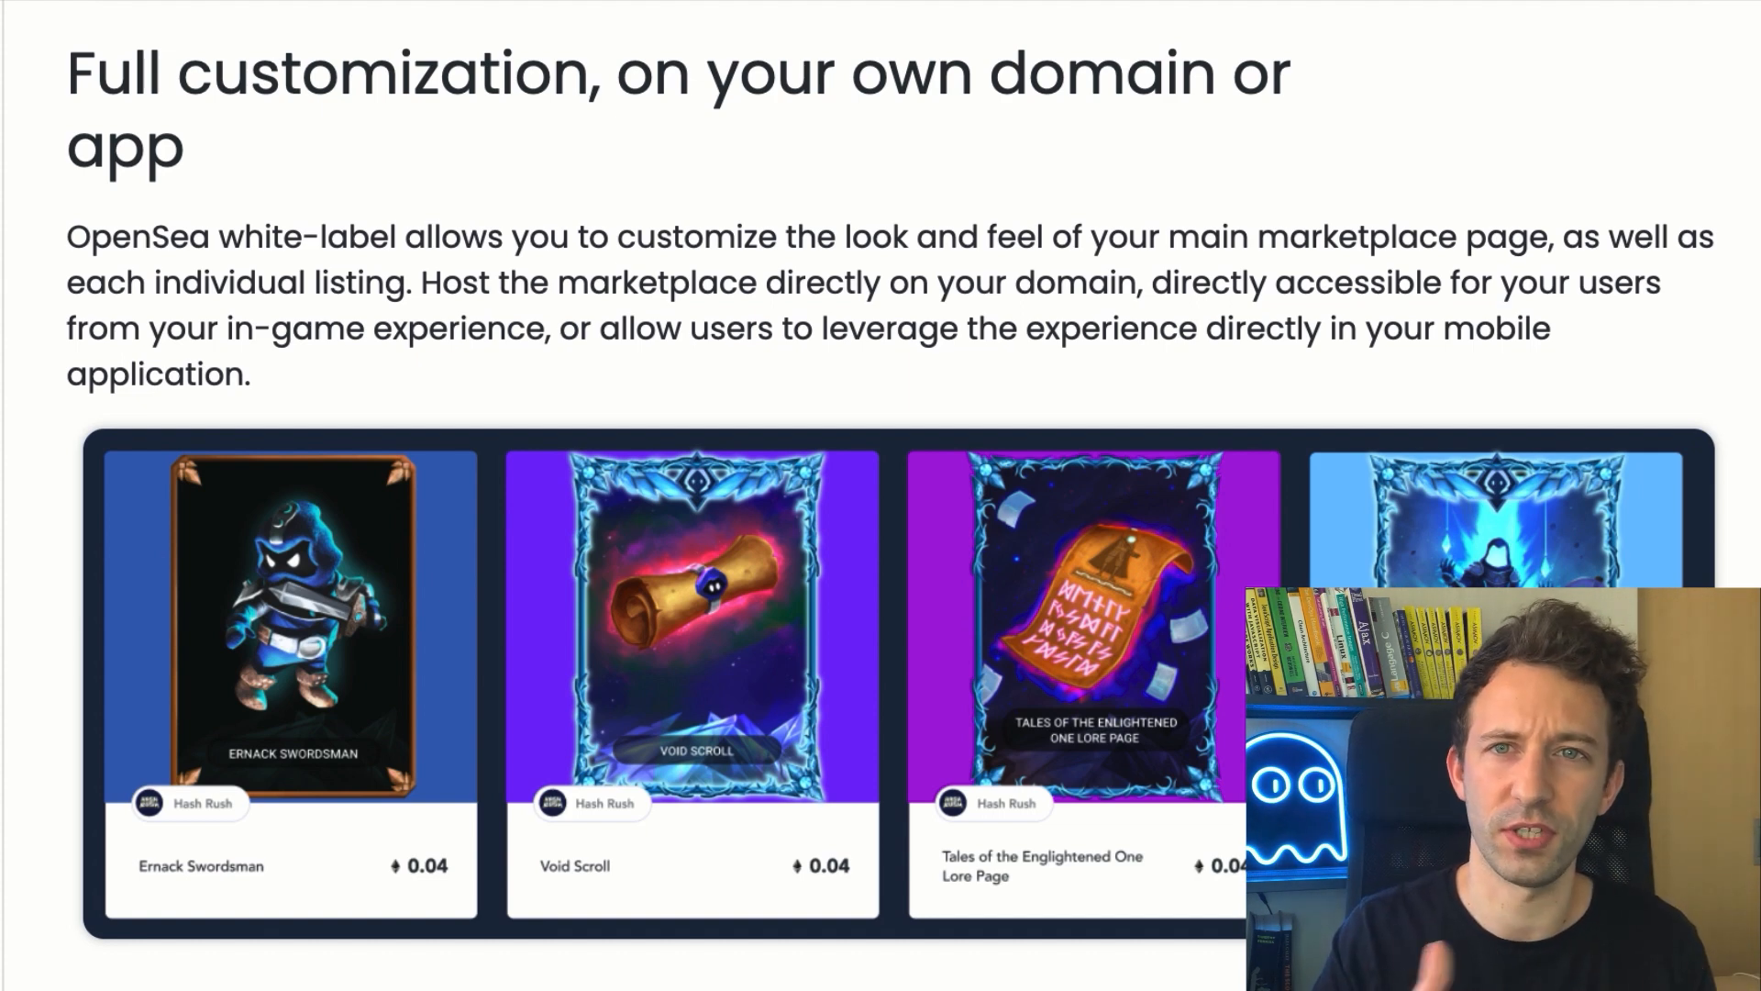
scroll(down, 3)
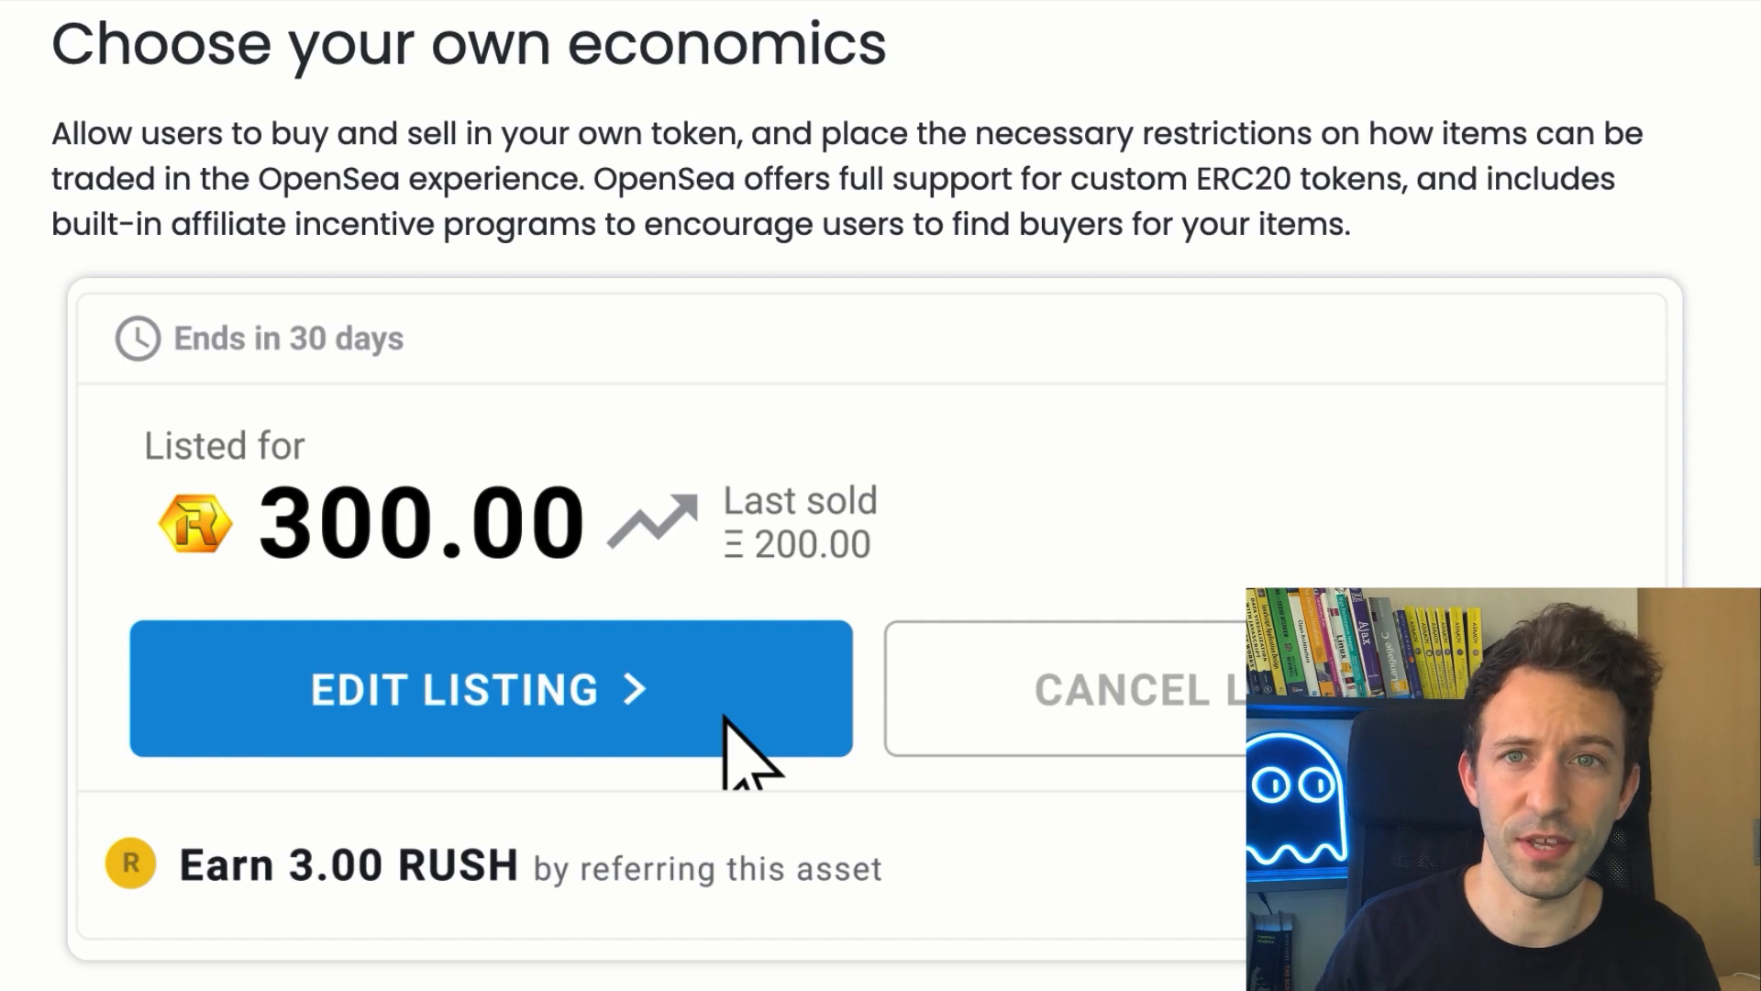